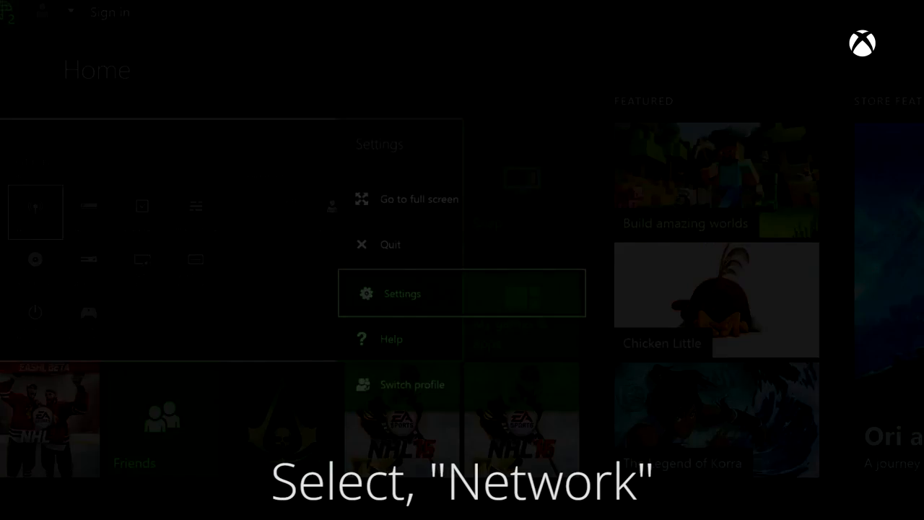
- Select Settings from the Home menu overlay
left_click(402, 293)
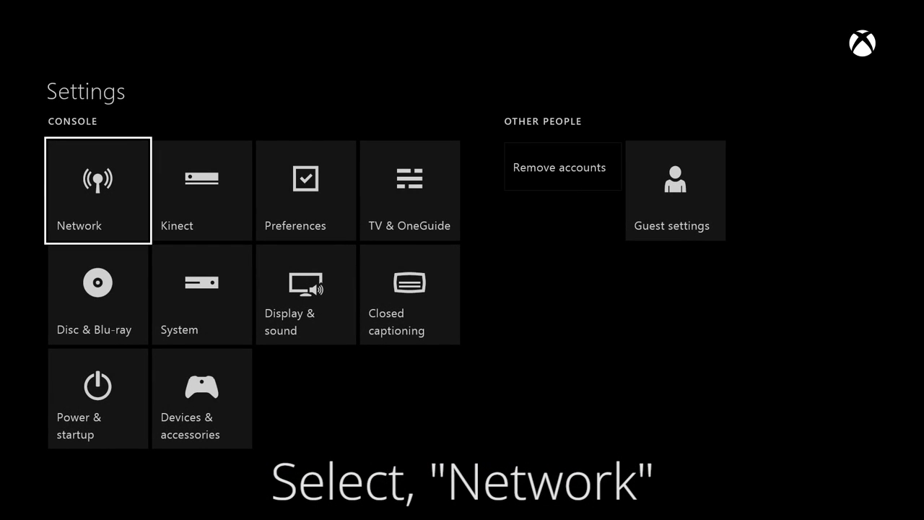
- Go to Network, Advanced settings, and DNS settings to reach the Automatic/Manual choice
left_click(97, 190)
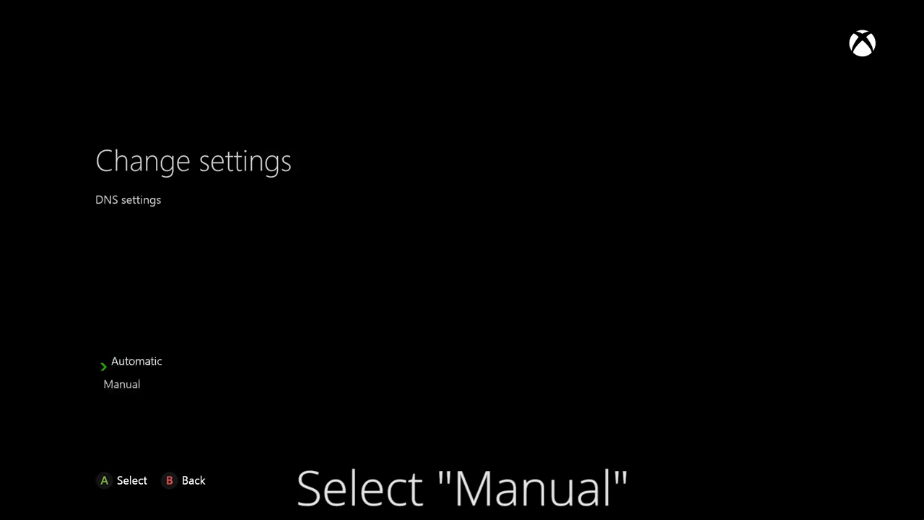
- Choose Manual DNS, entering primary 108.171.181.159 and secondary 108.171.177.124
left_click(122, 383)
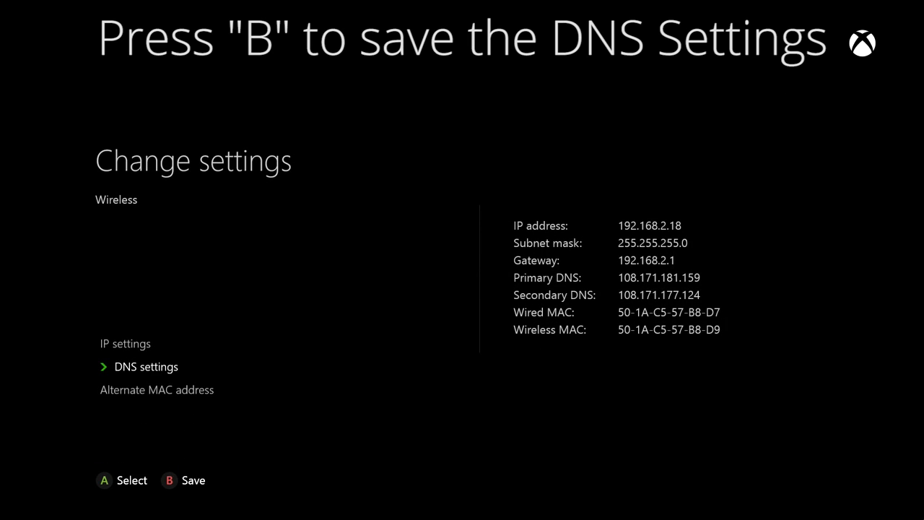
- Press B to save the manual DNS and start the connection check
key("b")
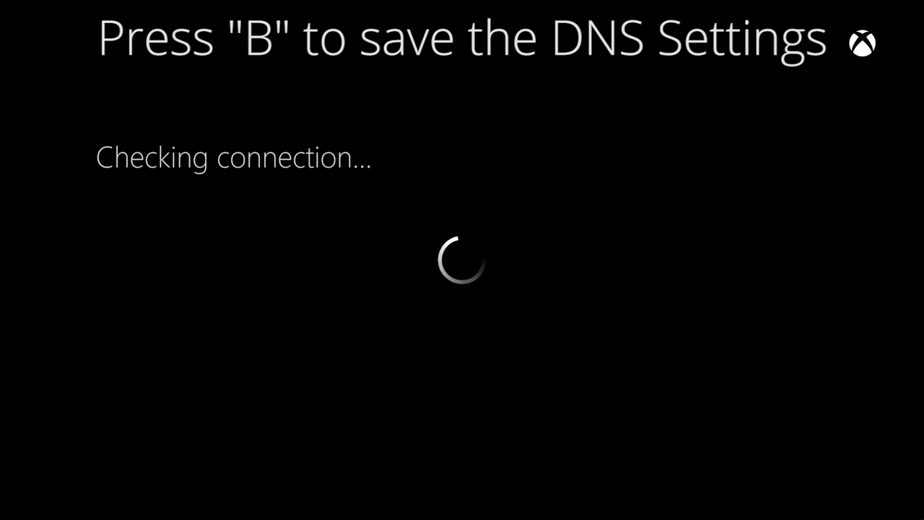